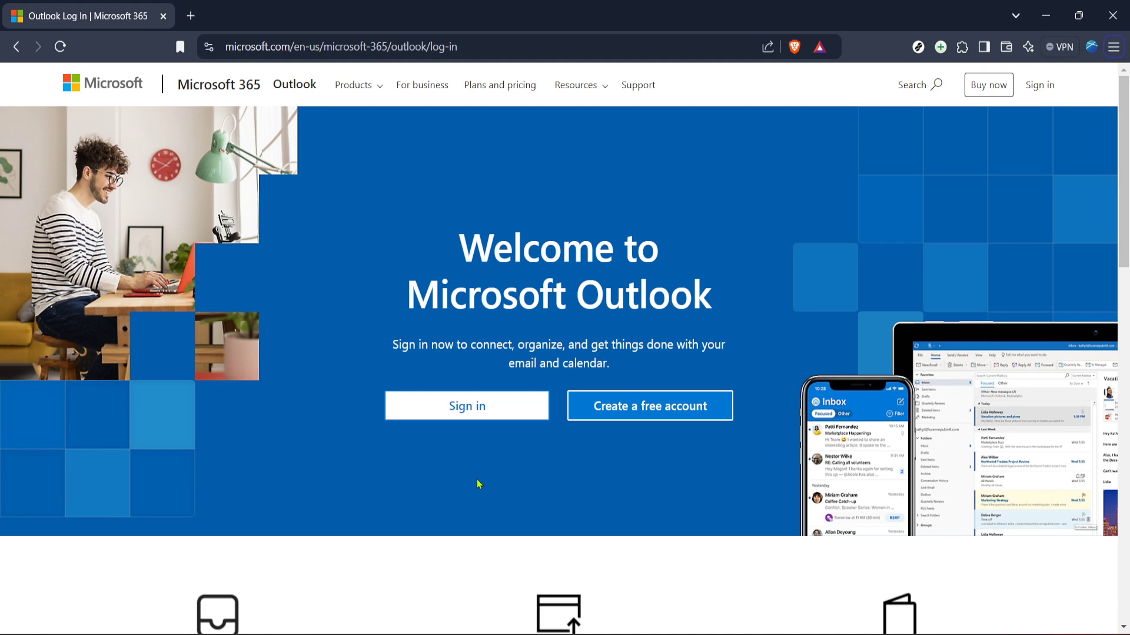
mouse_move(447, 485)
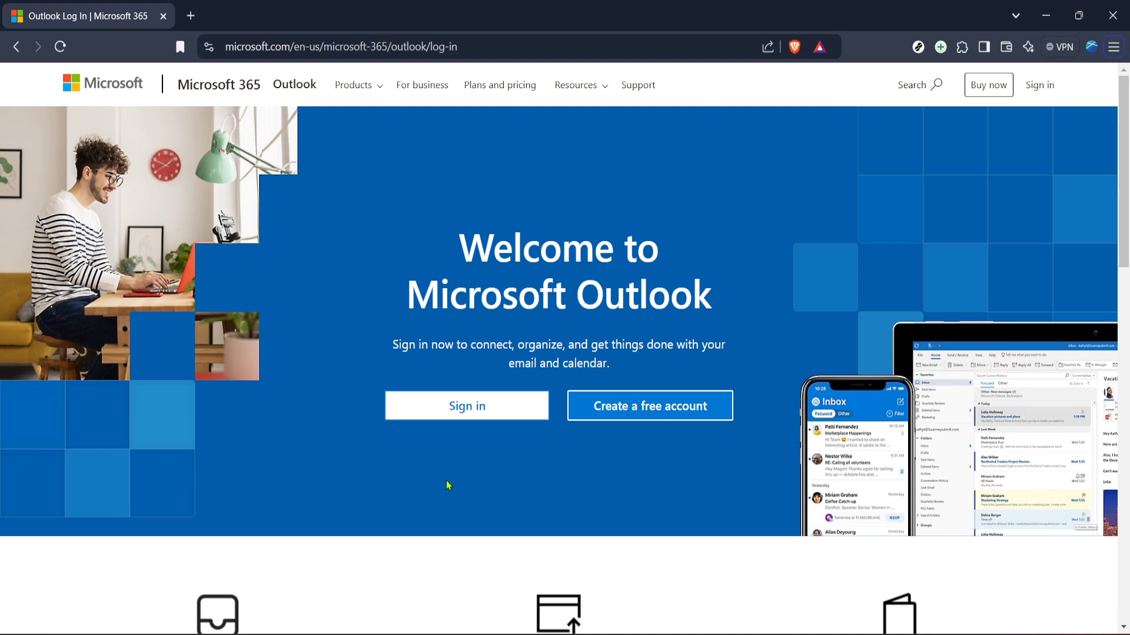
mouse_move(491, 441)
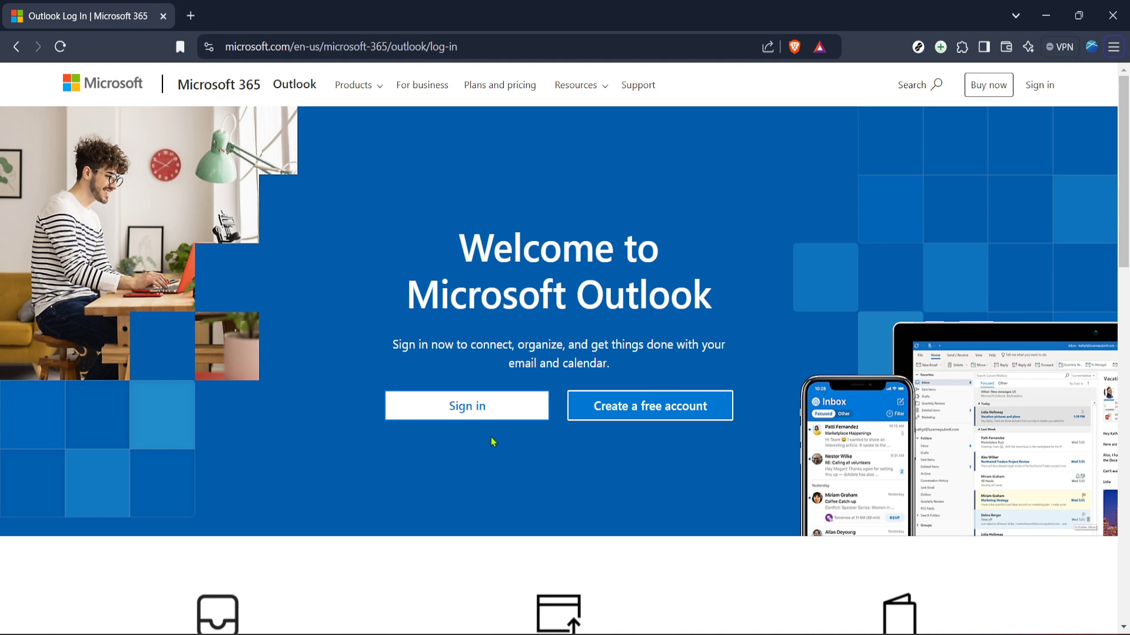
- Sign in from the Outlook welcome page so the web mailbox inbox loads
click(366, 15)
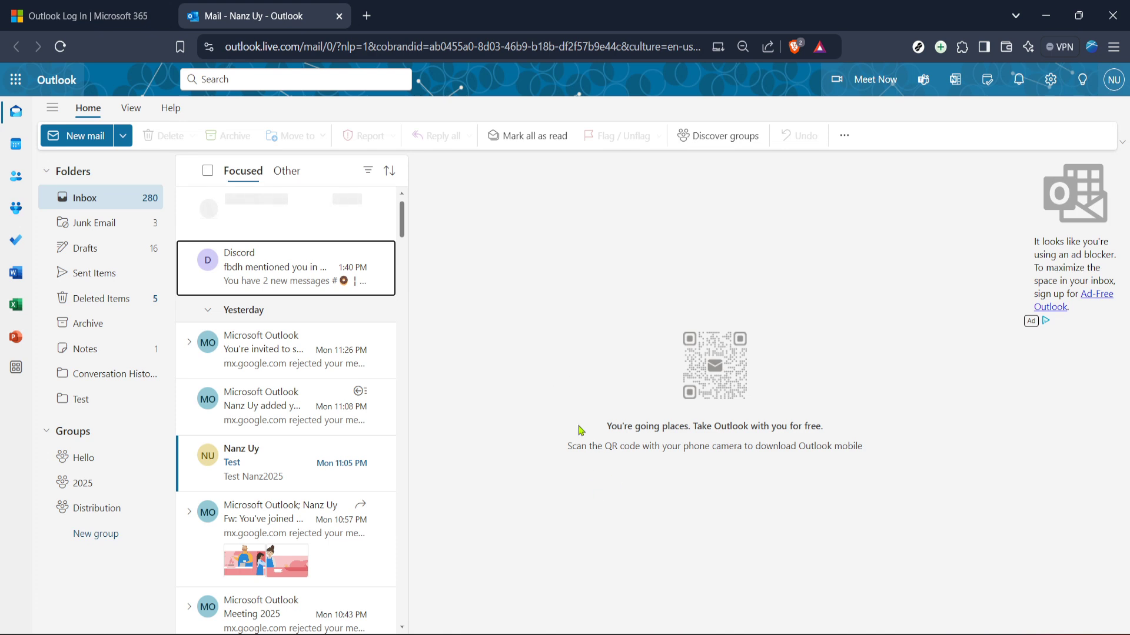
mouse_move(620, 333)
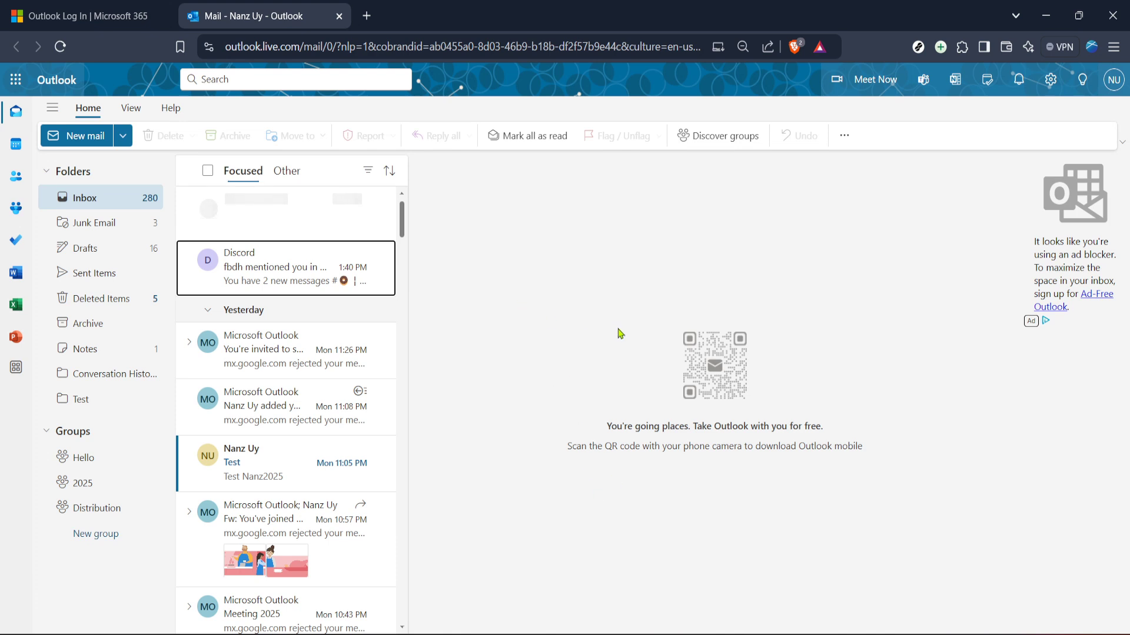
mouse_move(675, 249)
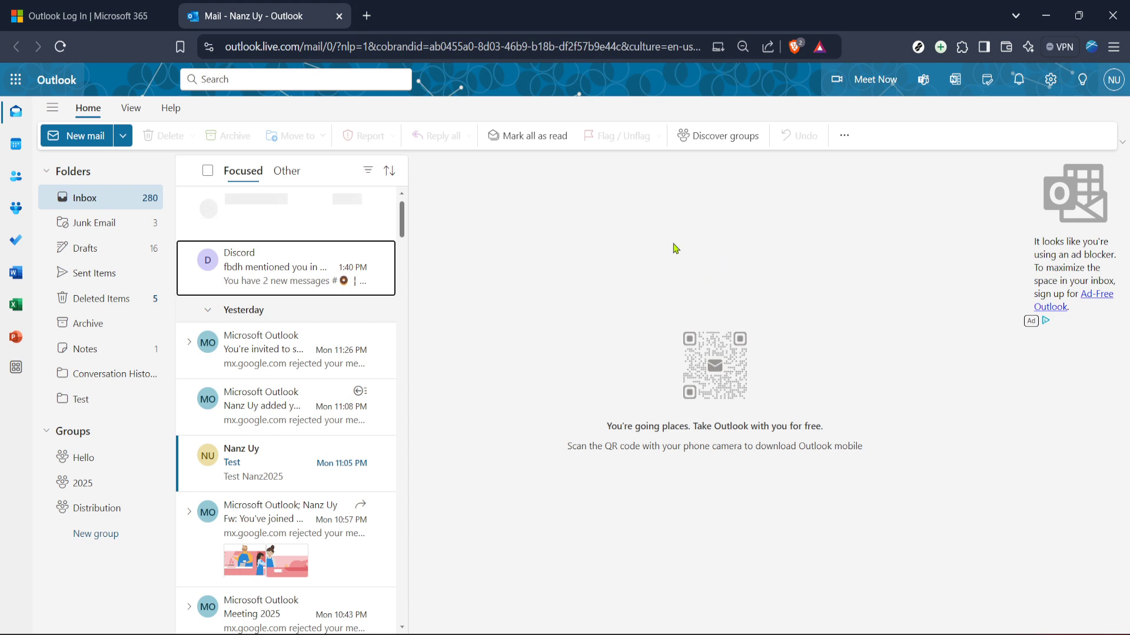
mouse_move(670, 271)
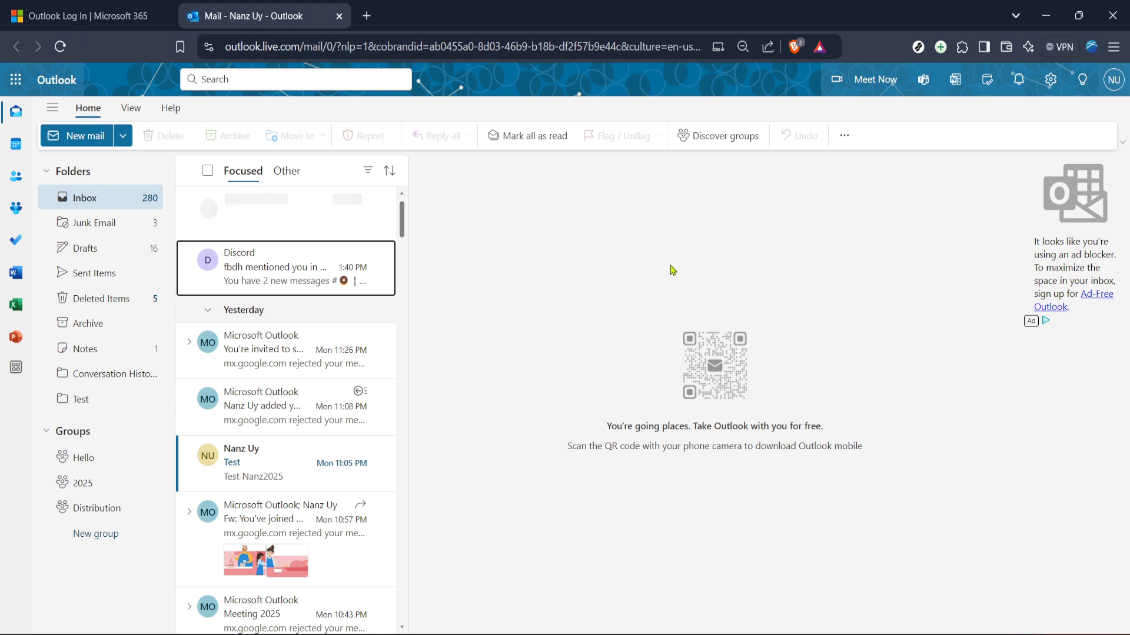
mouse_move(681, 254)
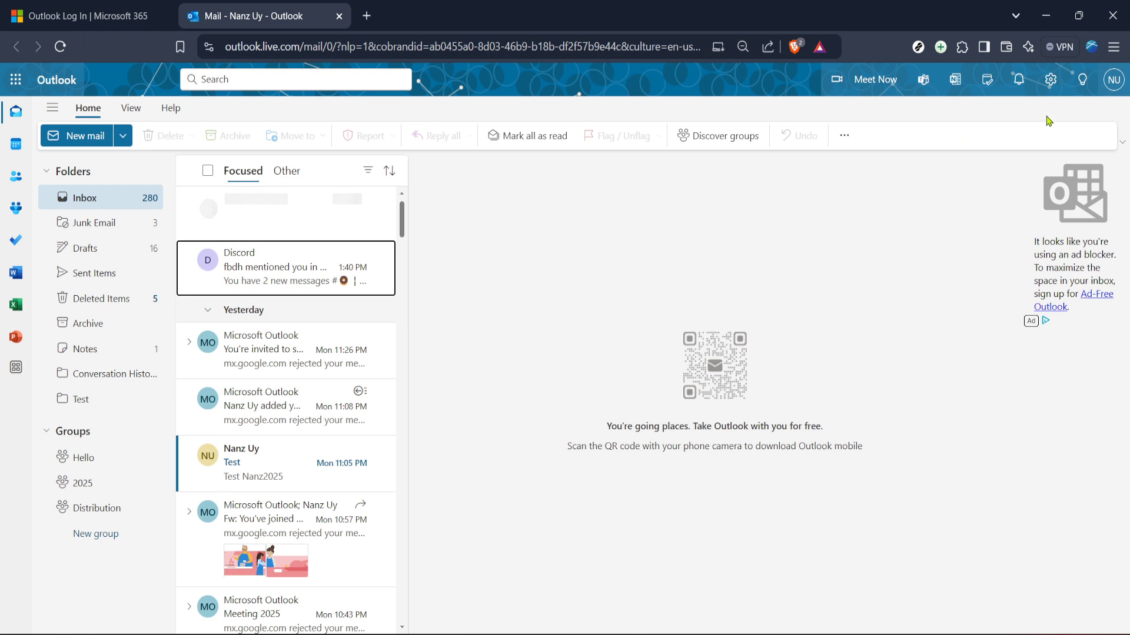
mouse_move(968, 171)
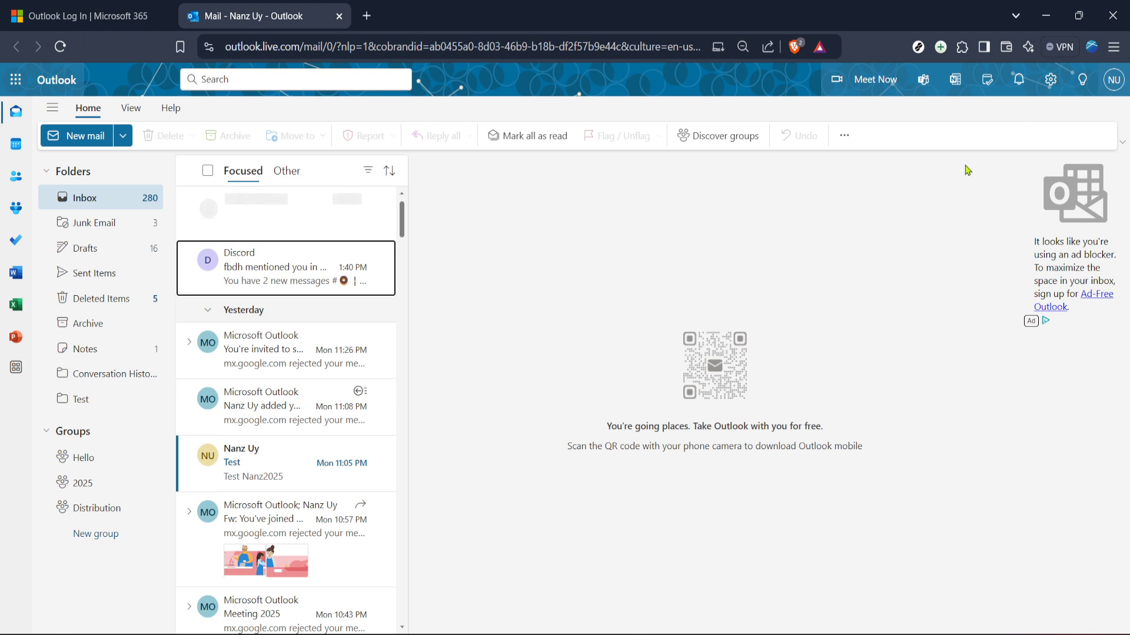
mouse_move(360, 268)
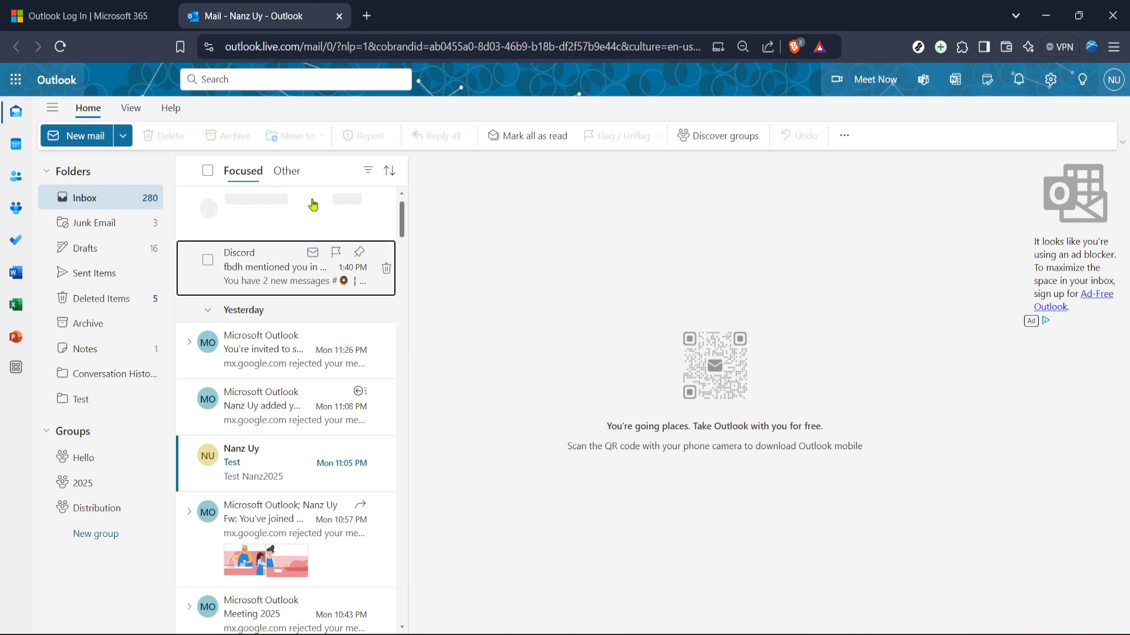
mouse_move(367, 250)
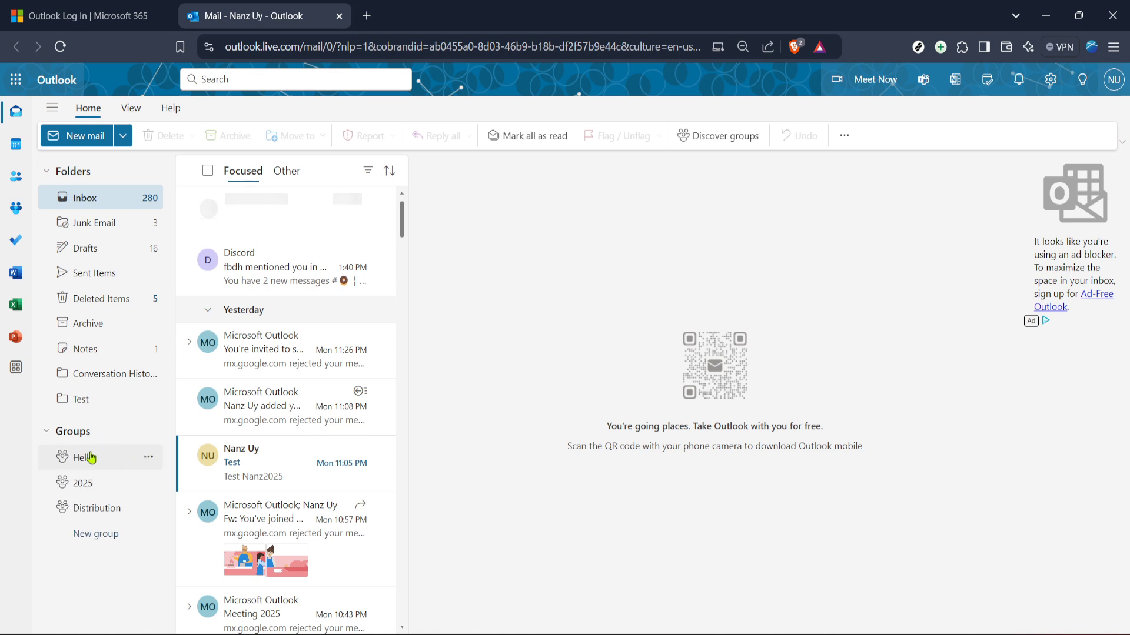
mouse_move(105, 462)
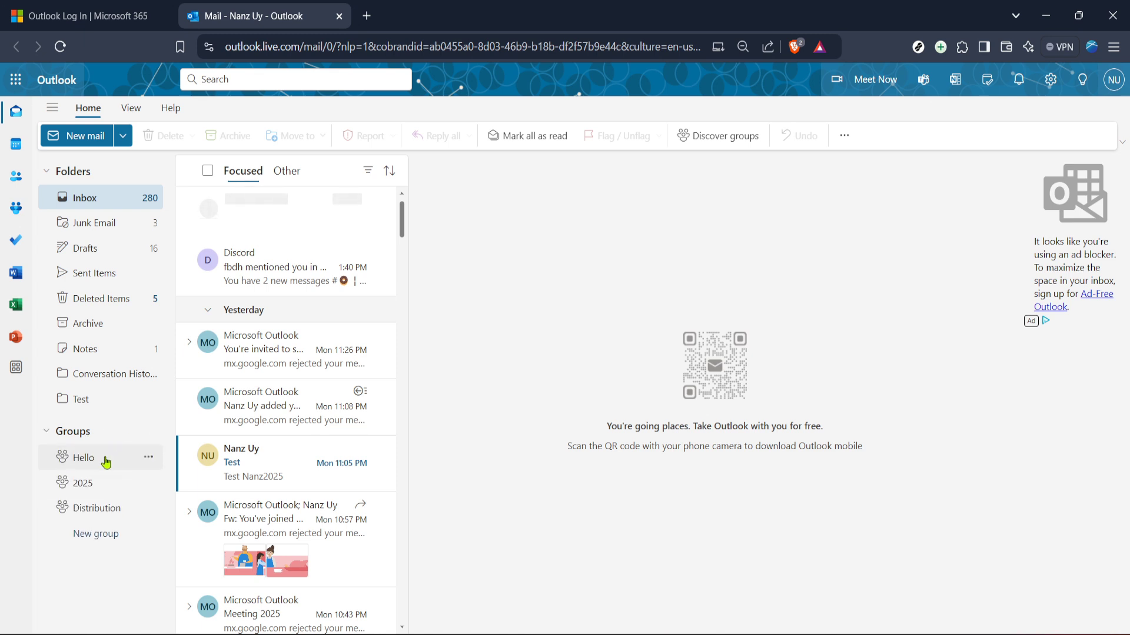
mouse_move(99, 469)
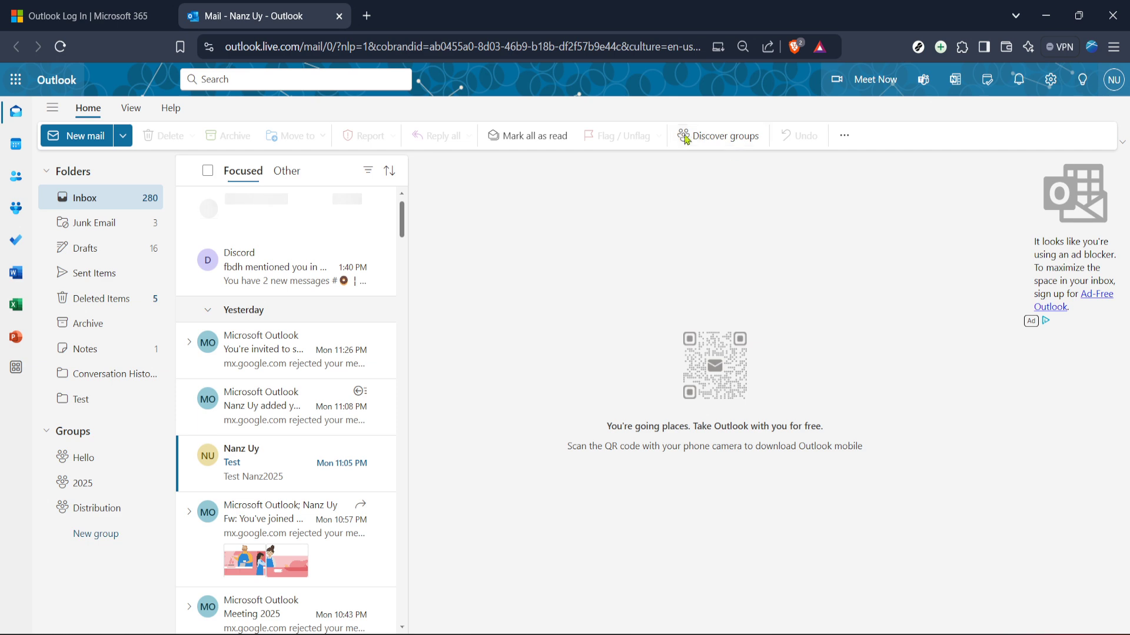
mouse_move(724, 145)
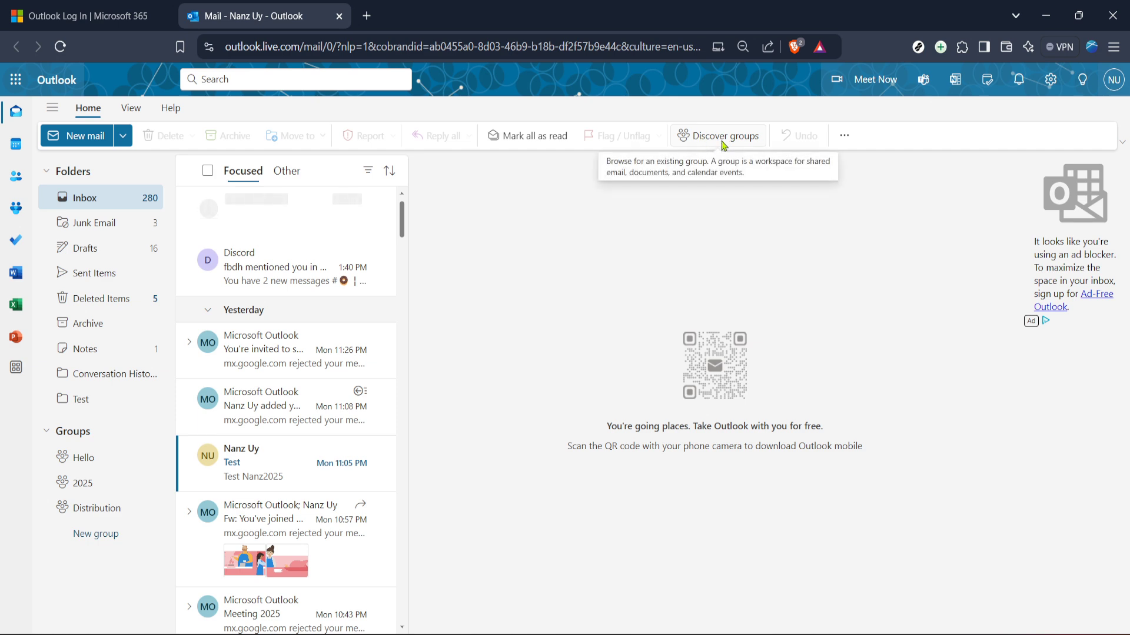
click(717, 136)
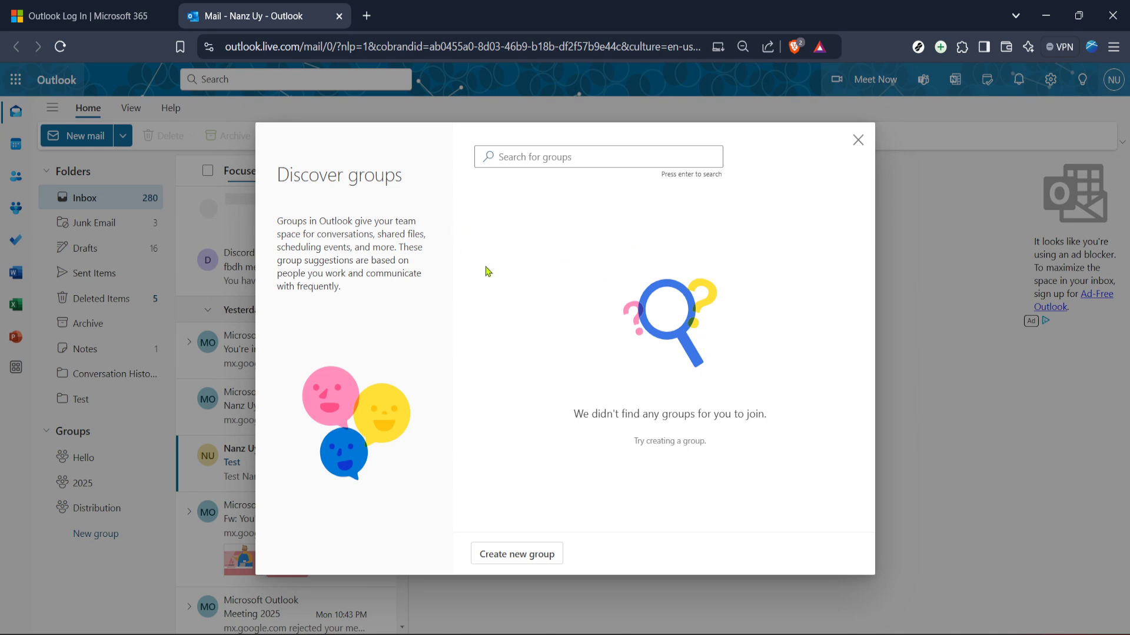
mouse_move(587, 325)
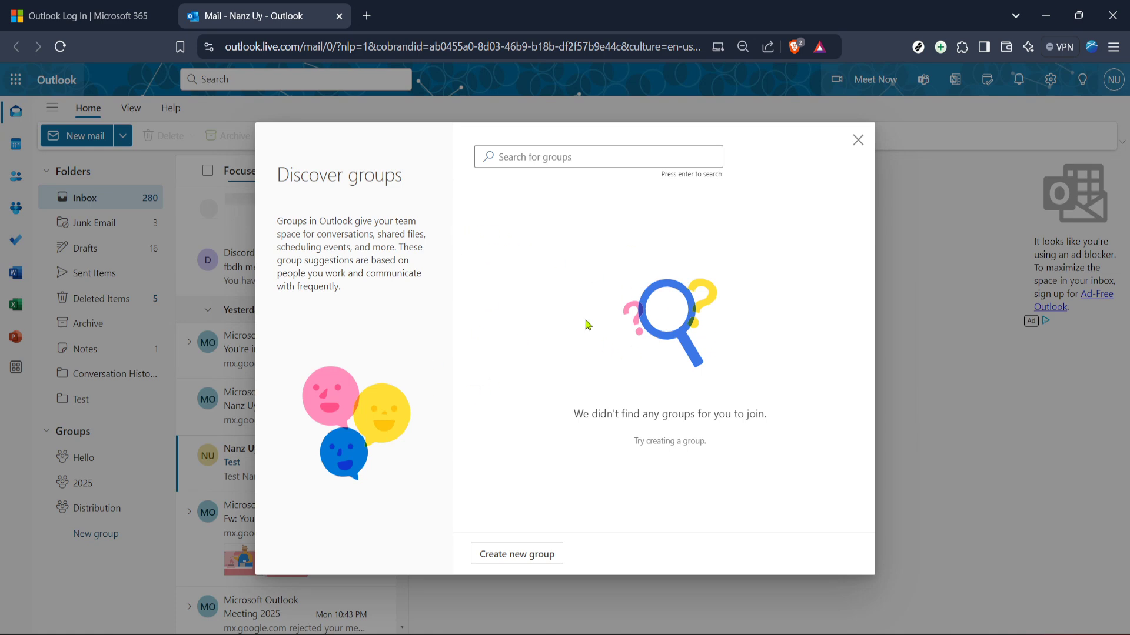
- Search the Discover groups dialog for 'grou', which still reports no groups found
click(596, 156)
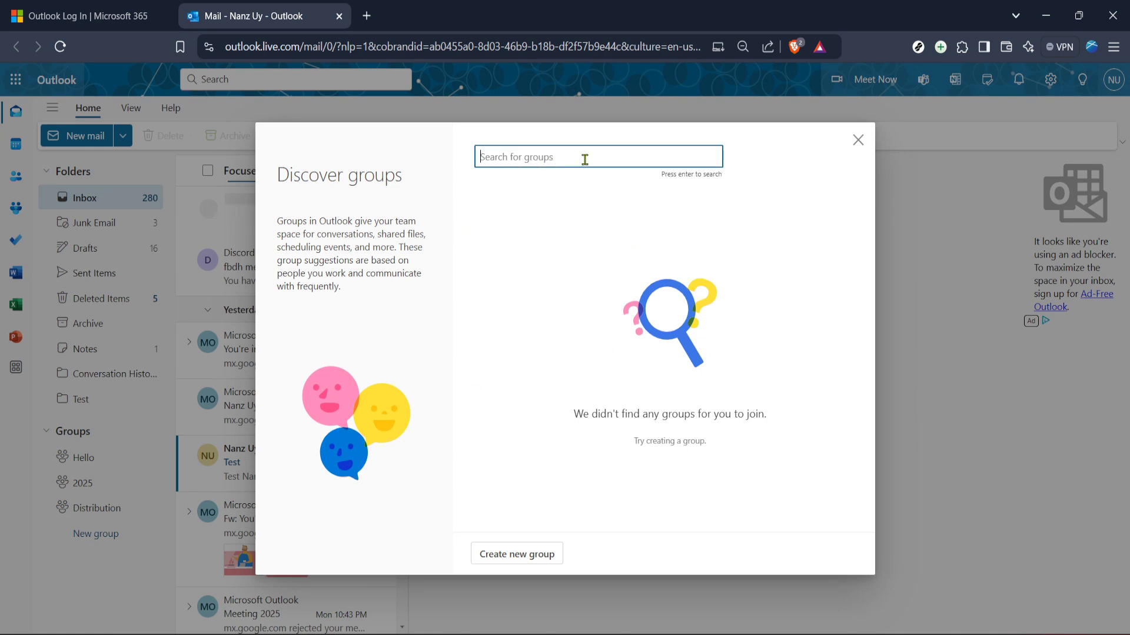
mouse_move(531, 309)
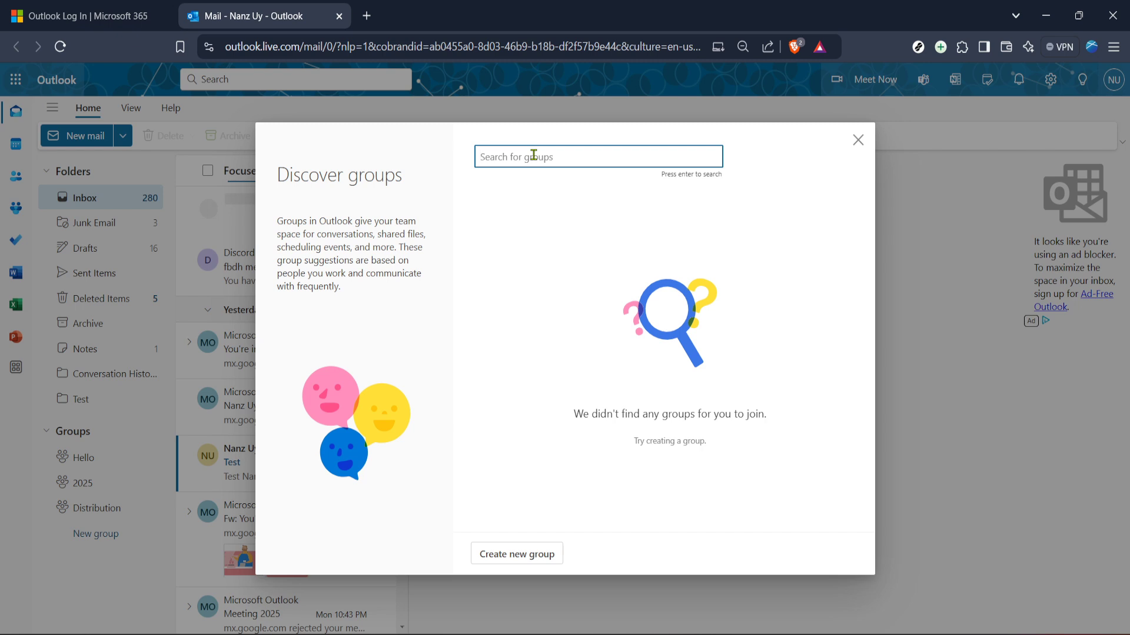
text(groups)
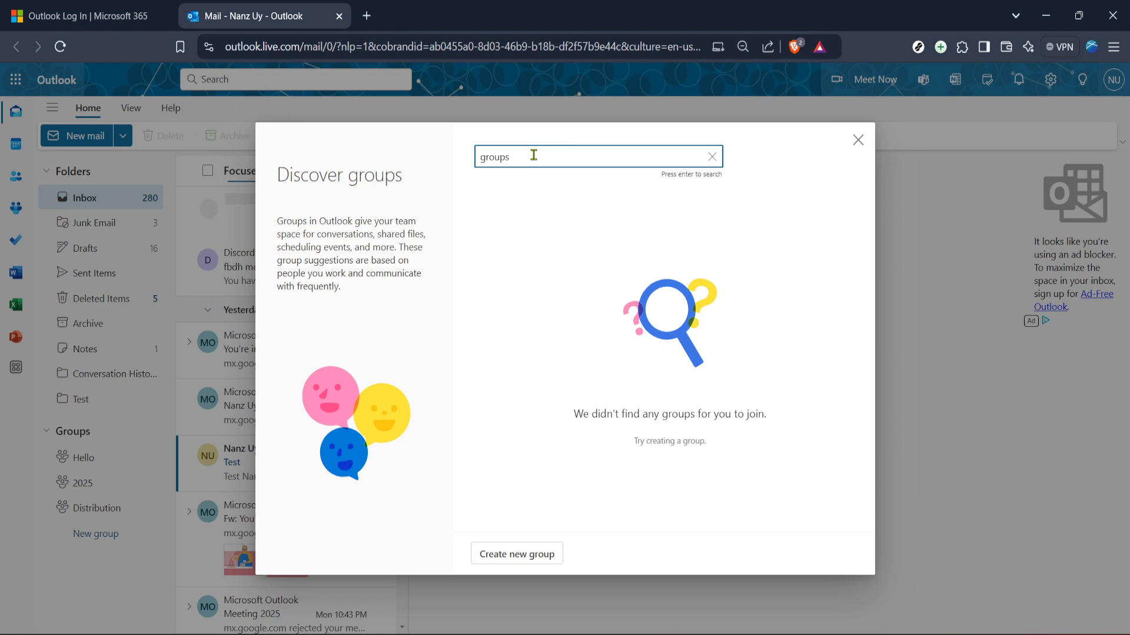
key(enter)
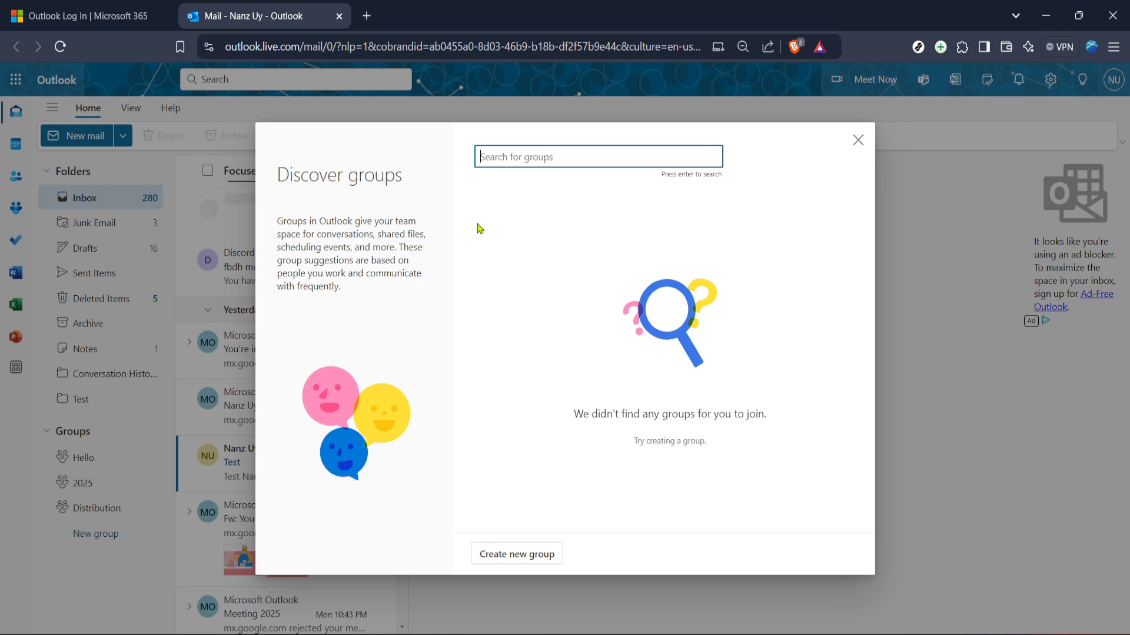
mouse_move(470, 255)
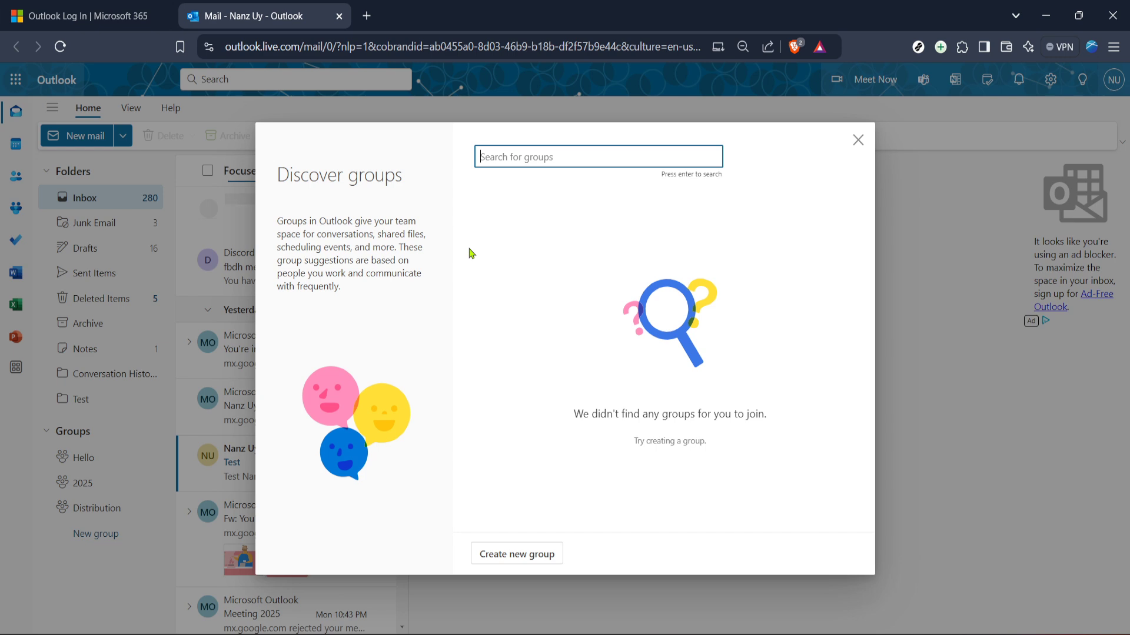
text(hello)
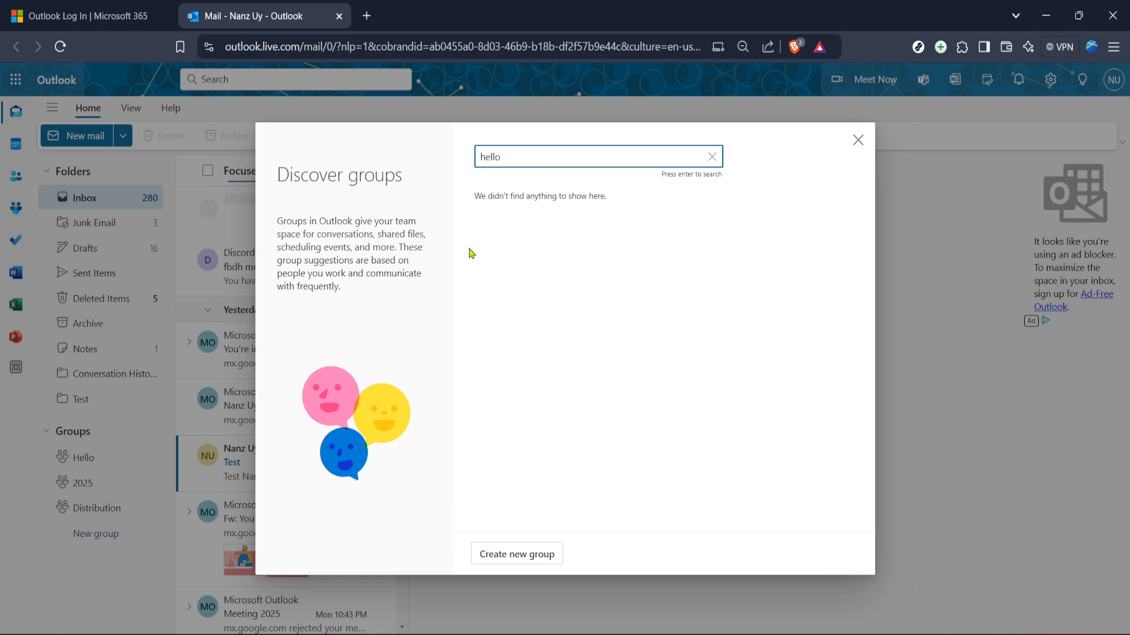
click(712, 156)
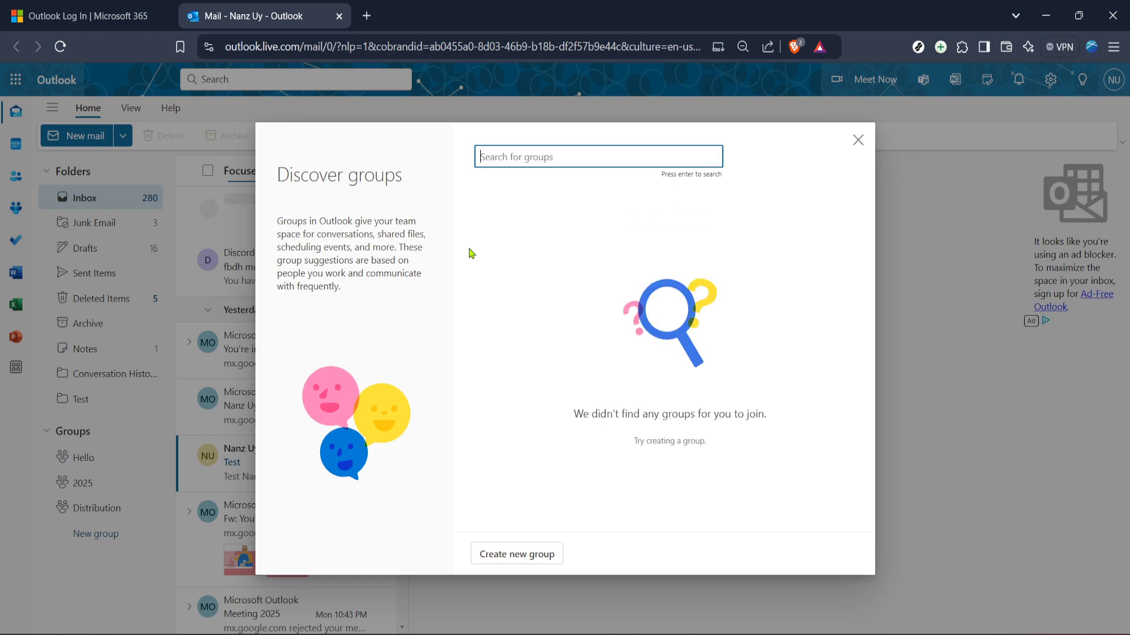
mouse_move(566, 193)
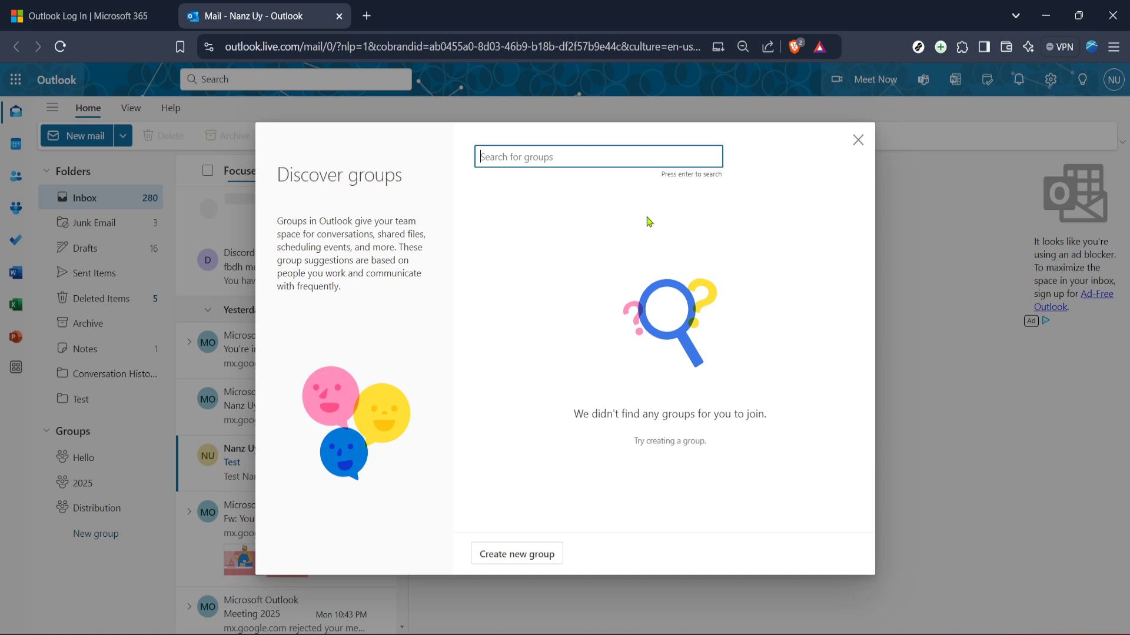
text(25)
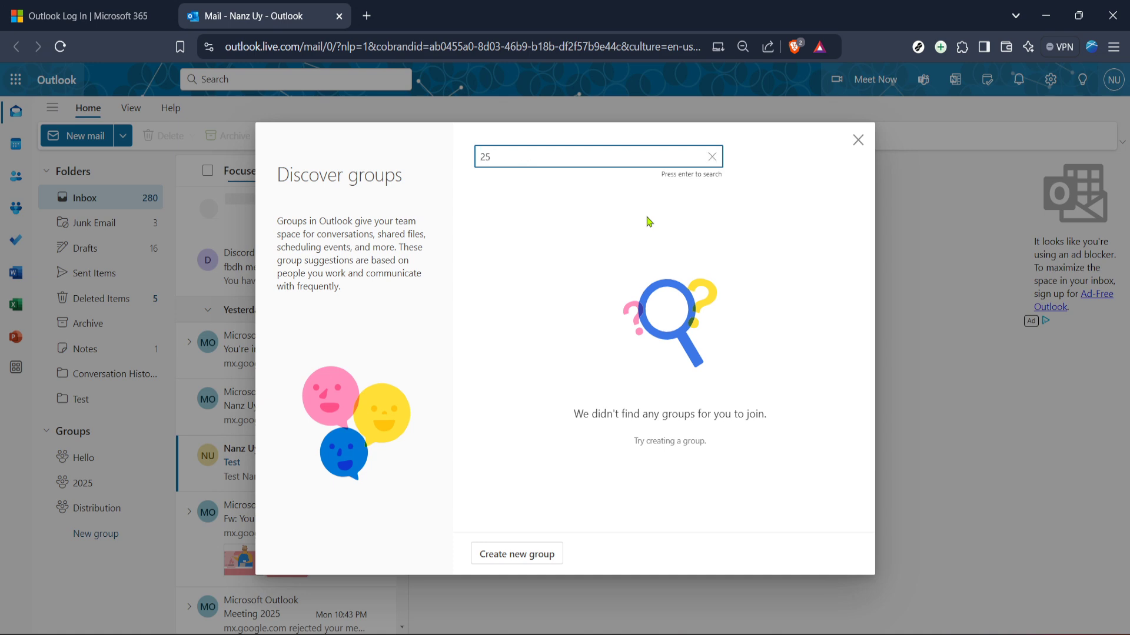
text(02)
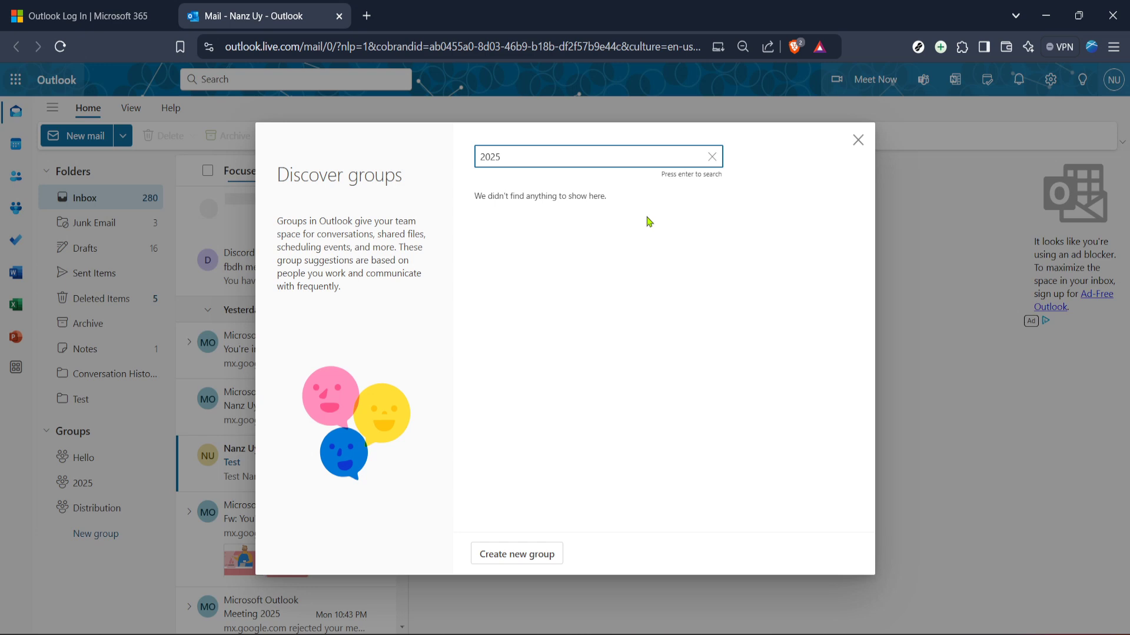
click(711, 156)
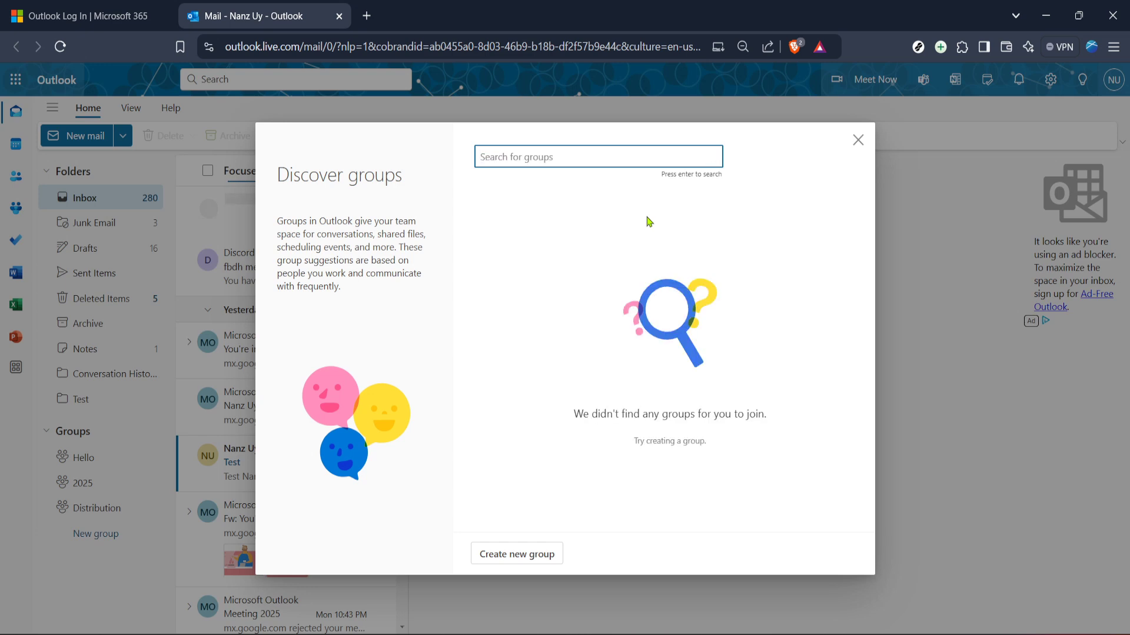
mouse_move(654, 232)
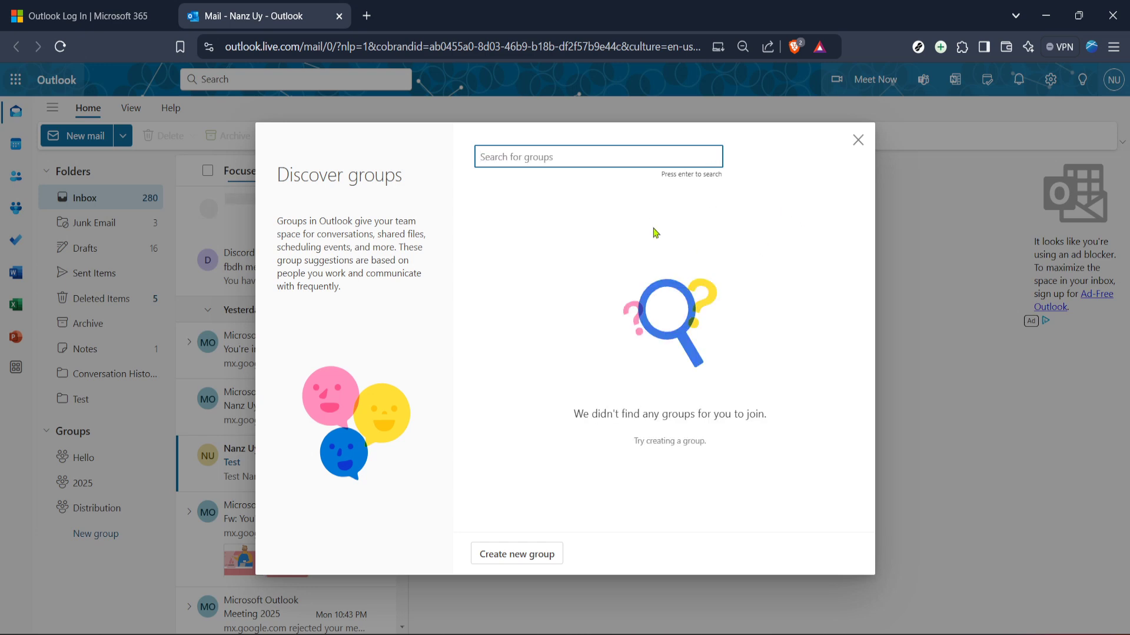
mouse_move(651, 306)
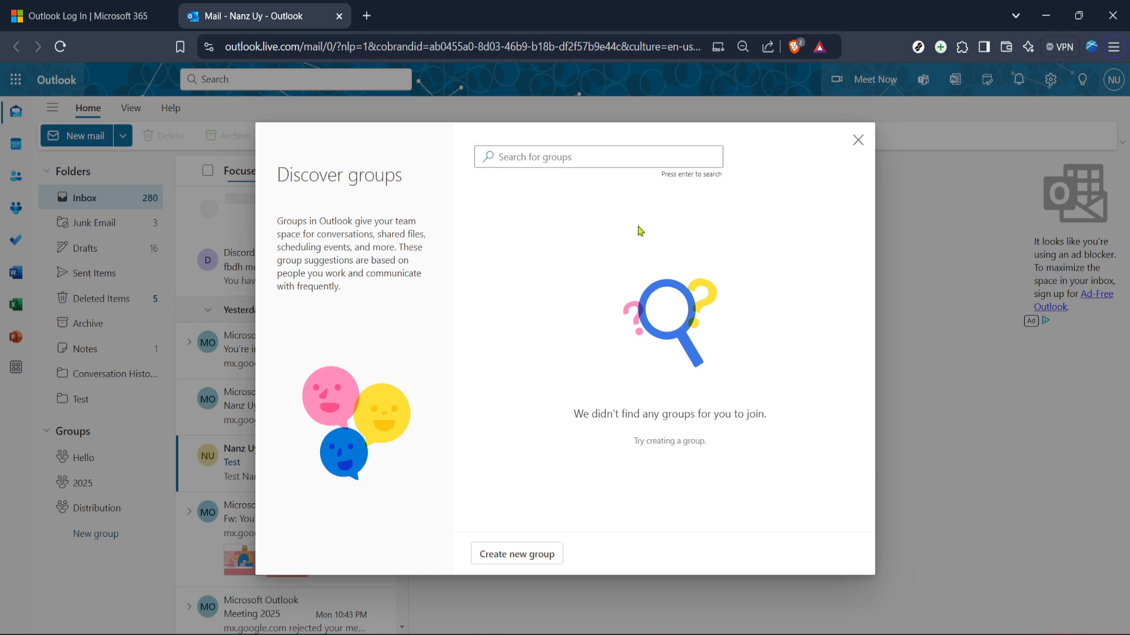
click(596, 157)
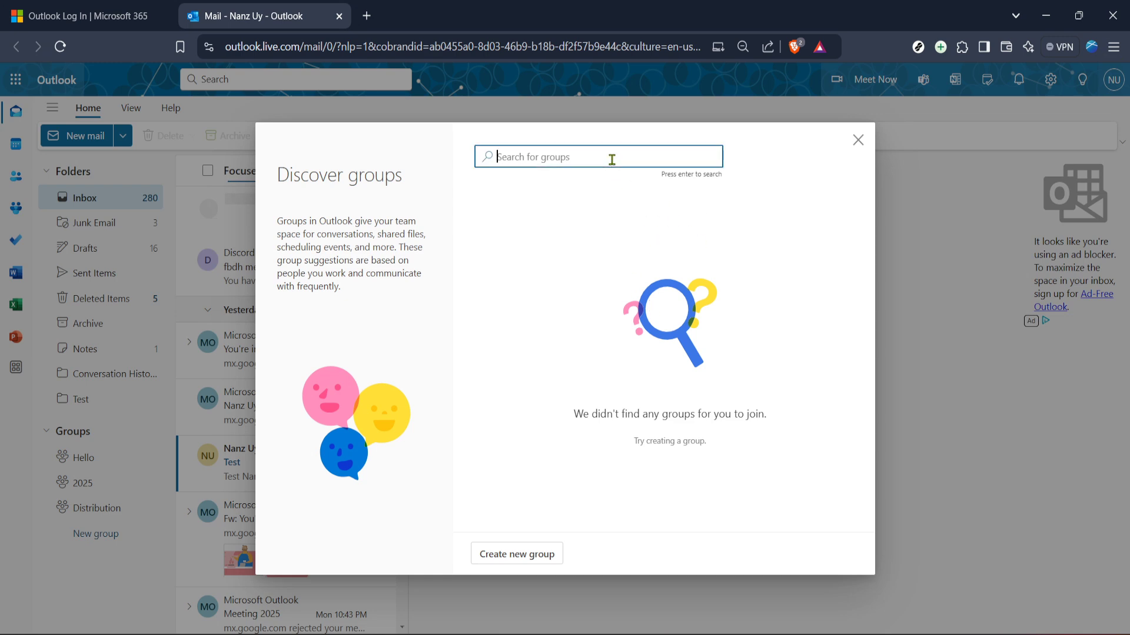